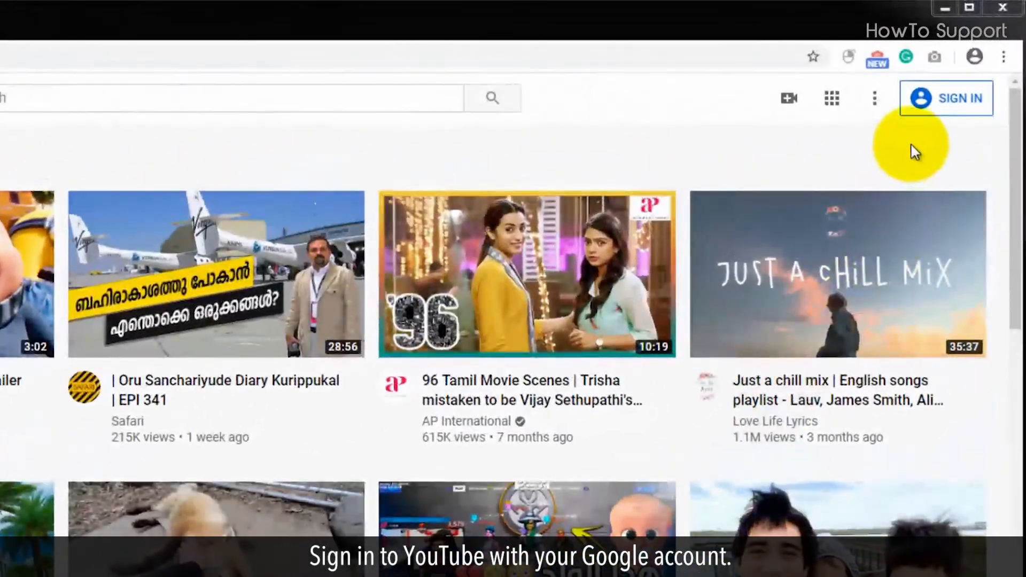
# Sign in to YouTube with the Google account and its password
pyautogui.click(946, 98)
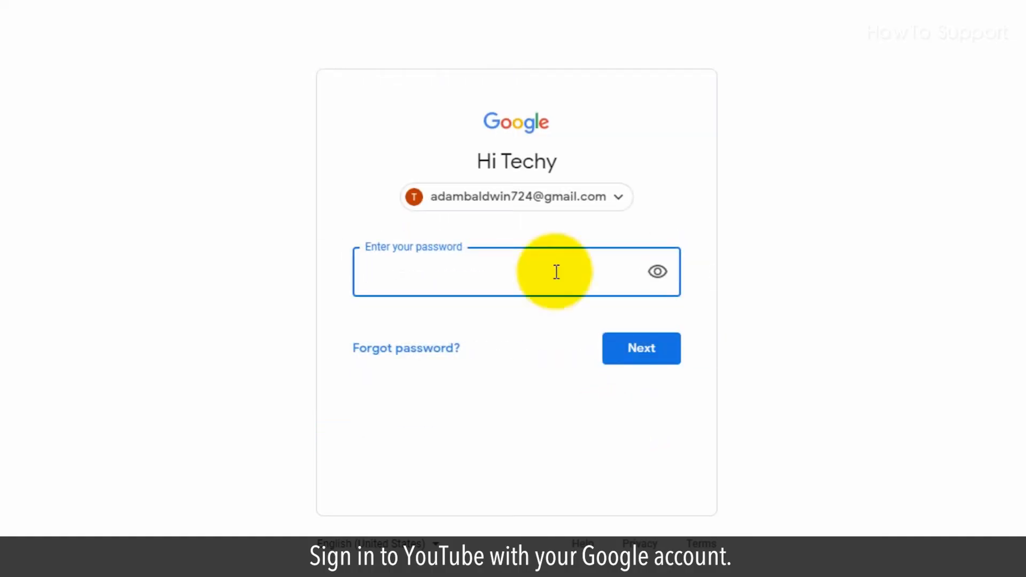
pyautogui.click(641, 347)
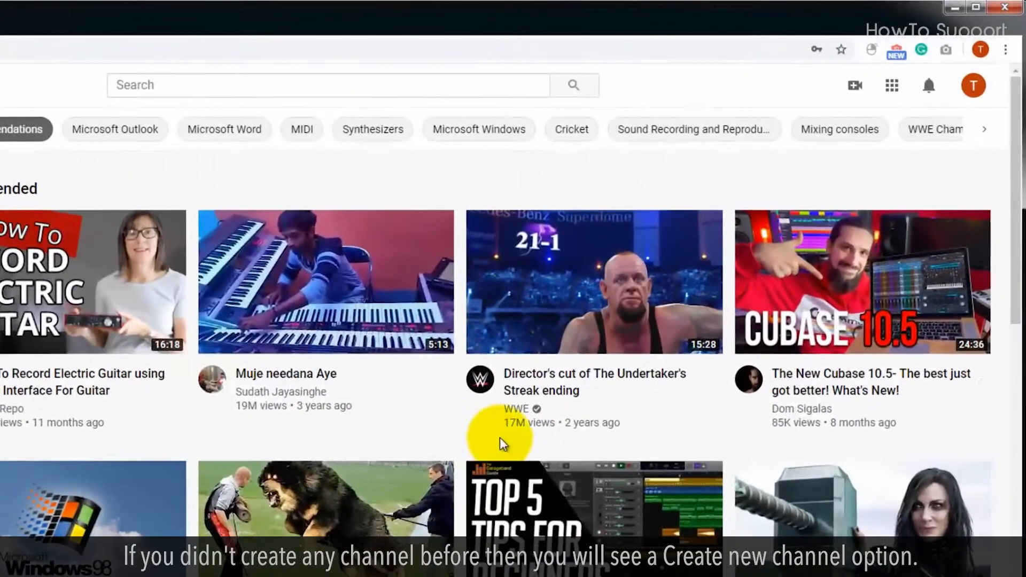
pyautogui.moveTo(912, 167)
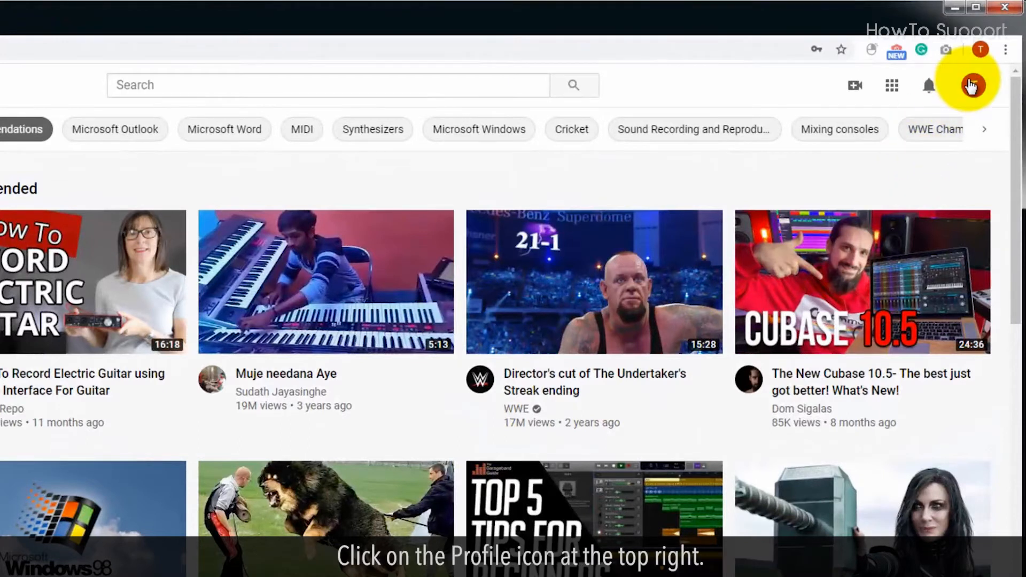
# Open YouTube account Settings from the profile avatar menu
pyautogui.click(970, 86)
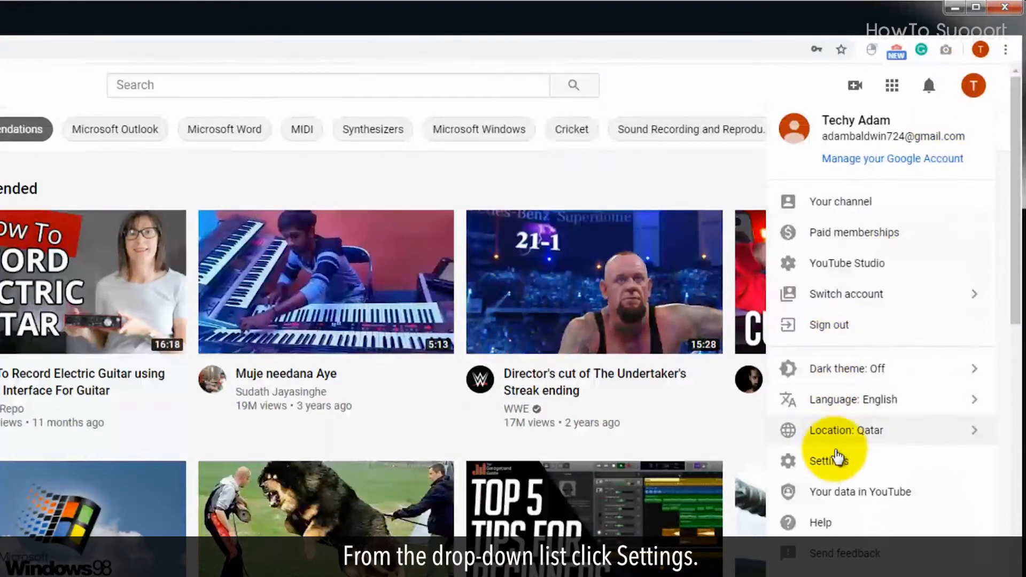
pyautogui.moveTo(844, 461)
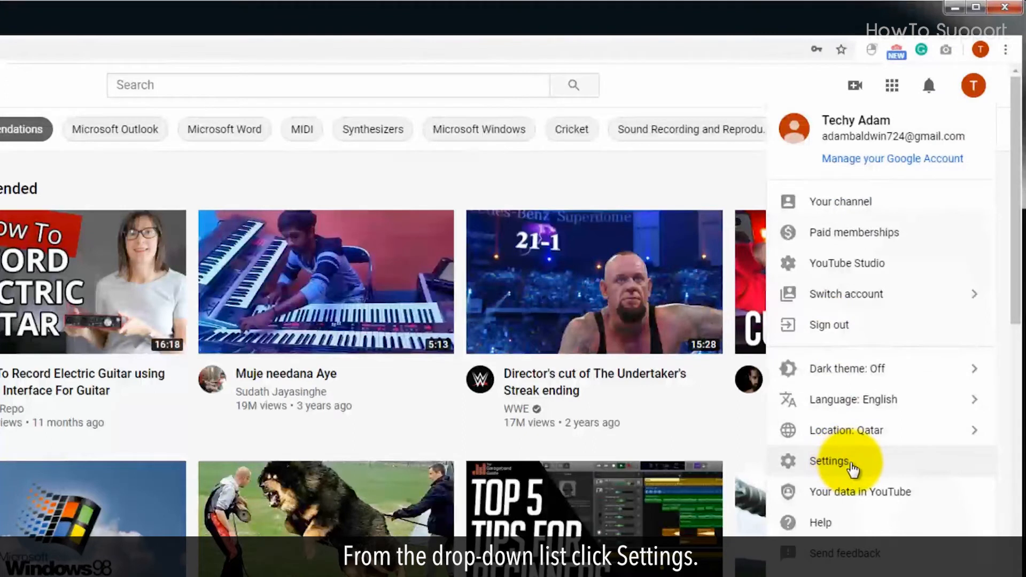
pyautogui.click(830, 461)
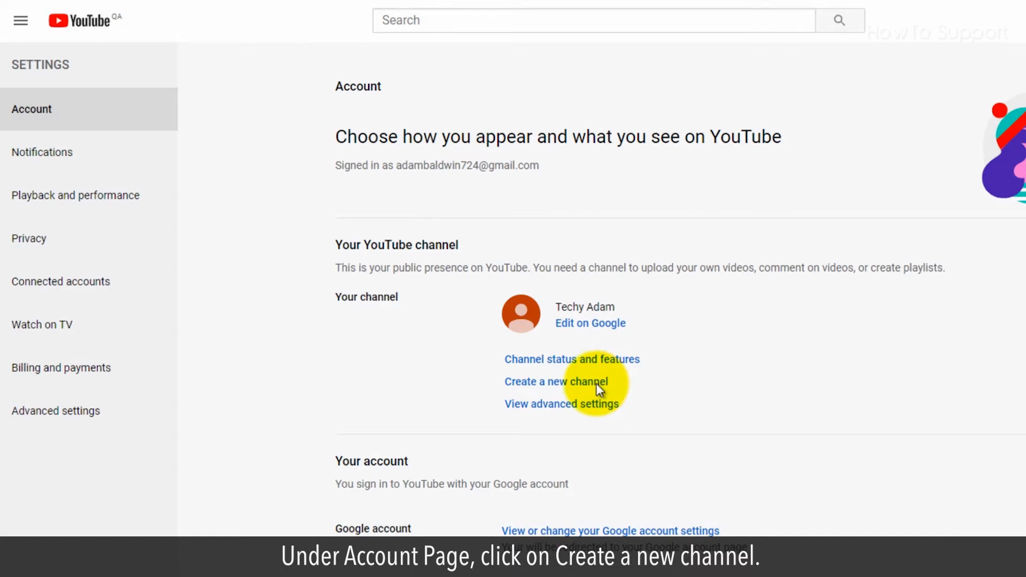
# Create a new channel as the brand account 'TechUpdates'
pyautogui.click(556, 381)
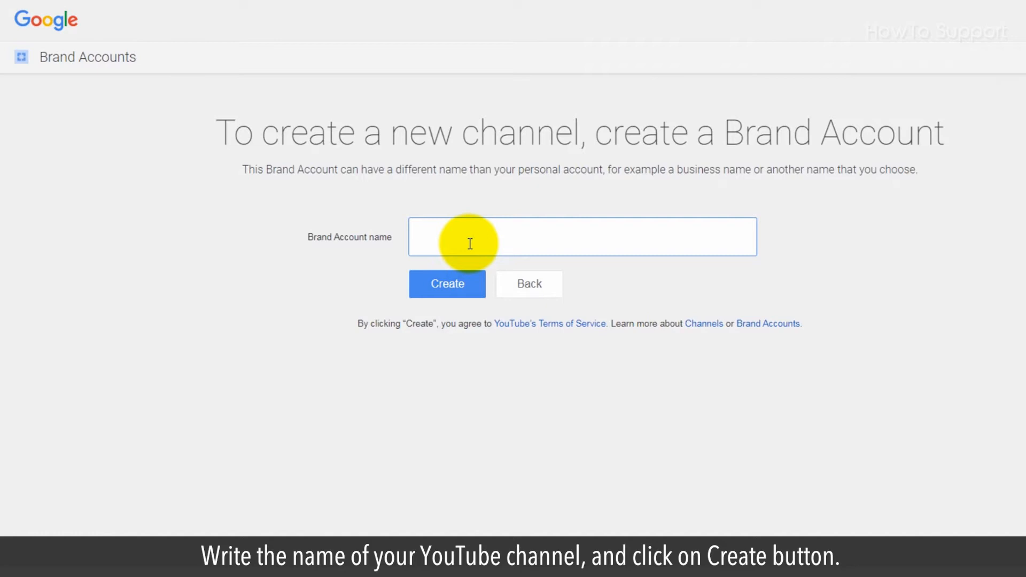
pyautogui.write('Tech')
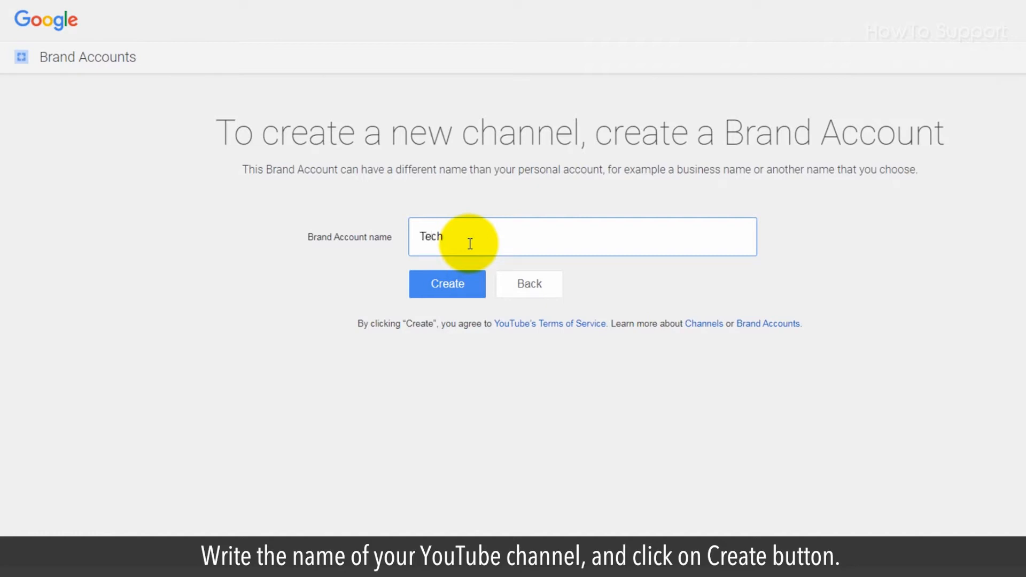
pyautogui.write('Updates')
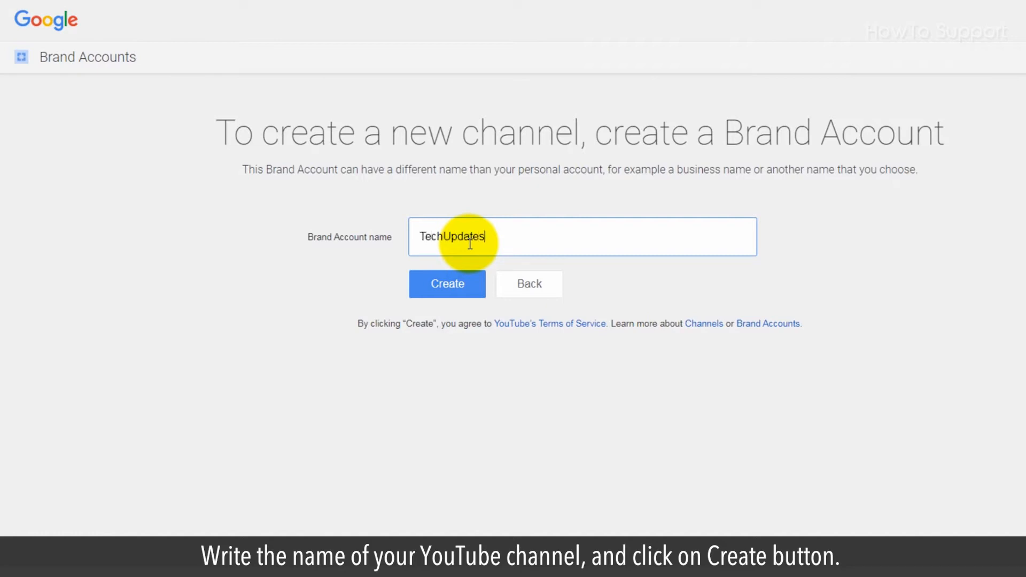
pyautogui.moveTo(525, 242)
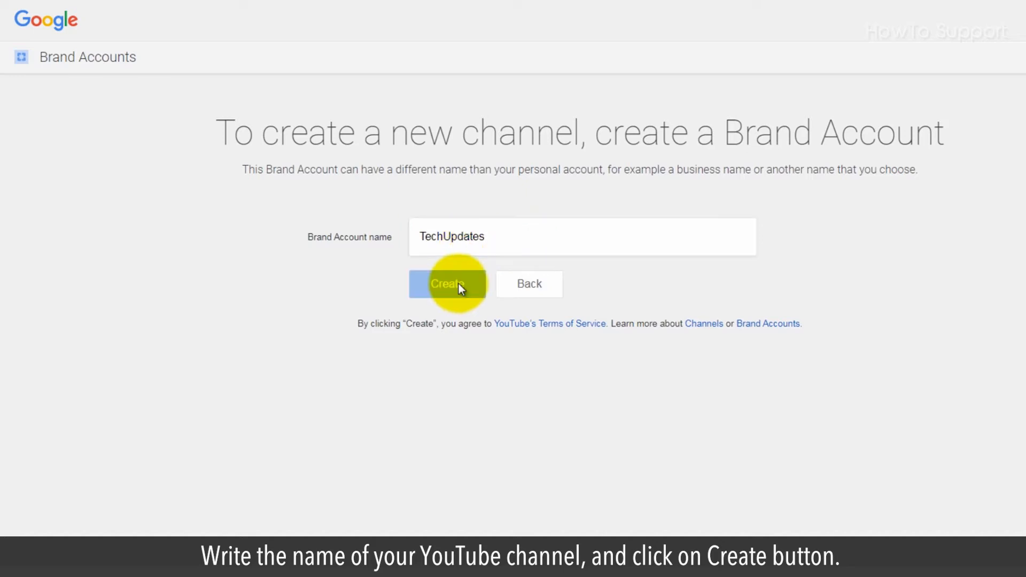
pyautogui.click(448, 283)
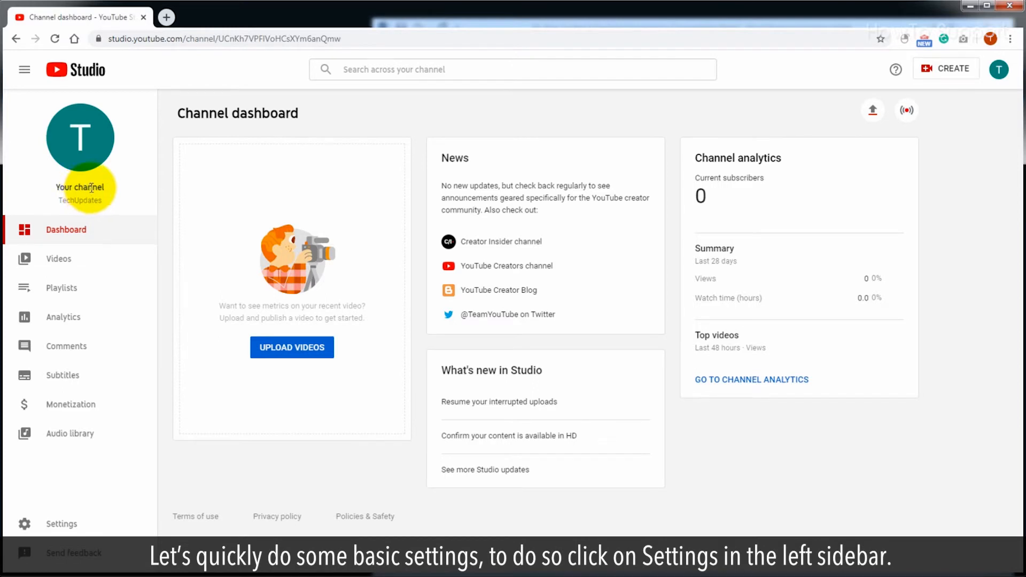
pyautogui.moveTo(59, 524)
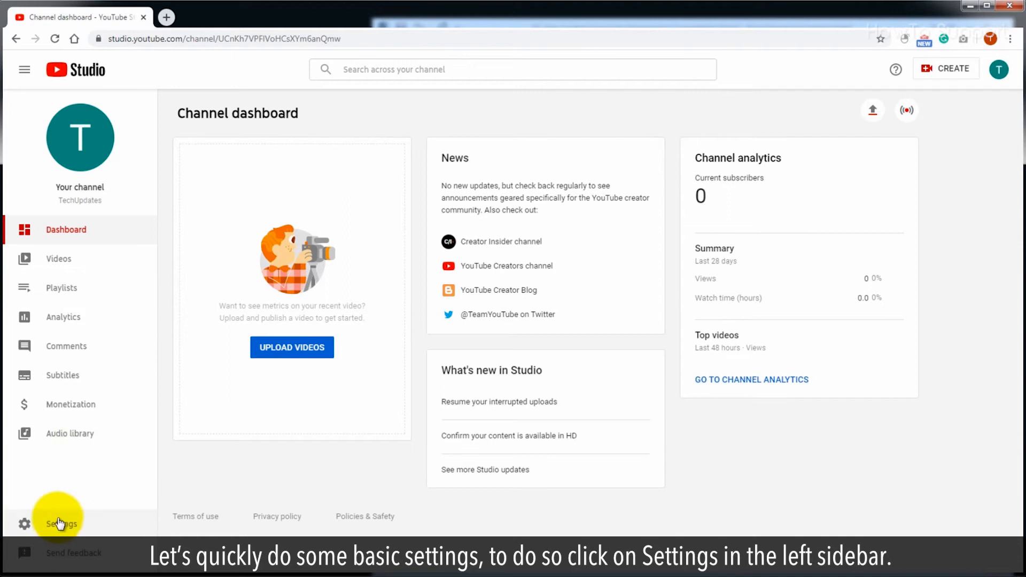
# Add channel keywords 'Technology updates', 'information technology' and 'innovative technology' in Studio settings
pyautogui.click(59, 523)
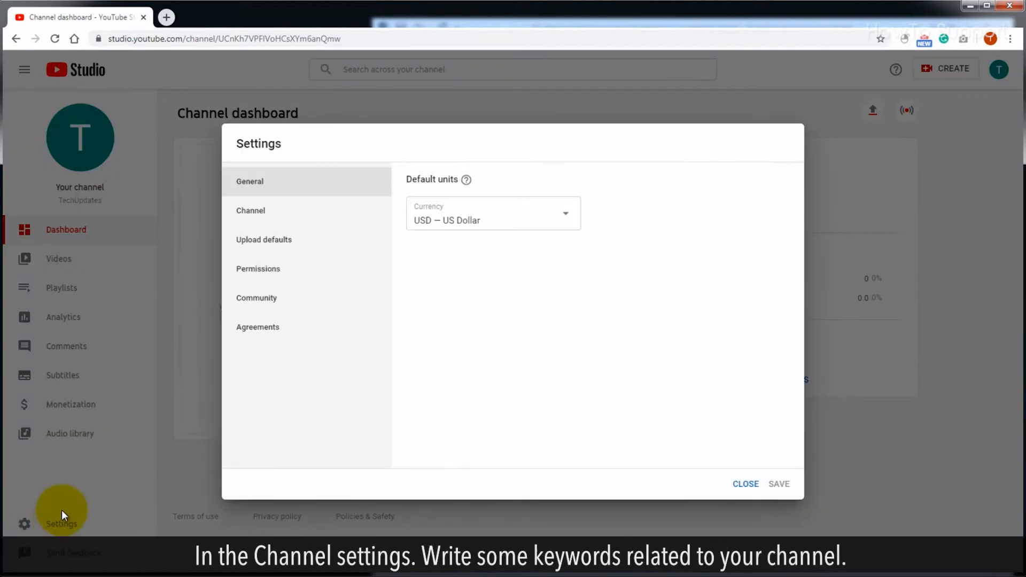
pyautogui.click(250, 210)
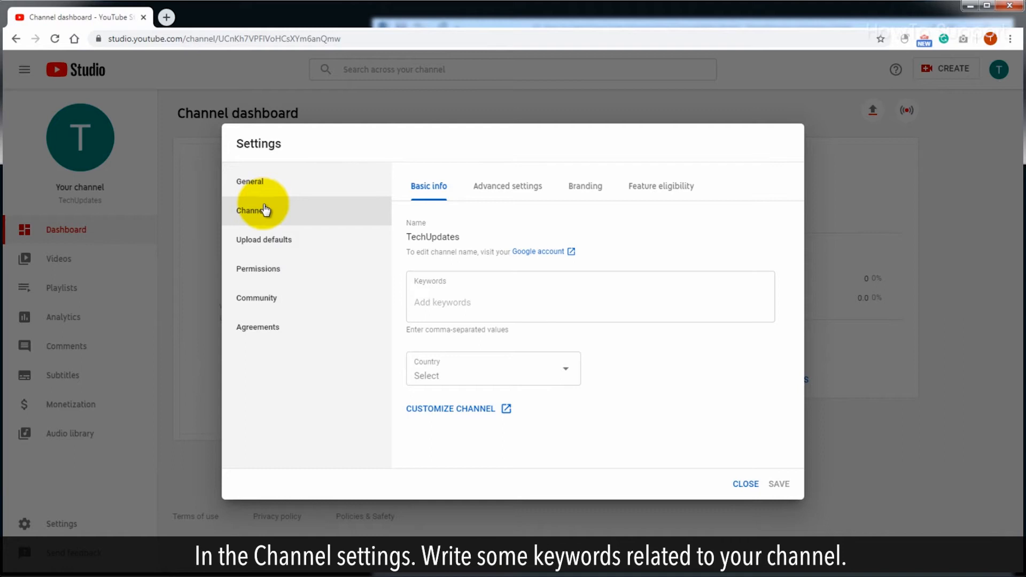
pyautogui.write('Technology updates information technology')
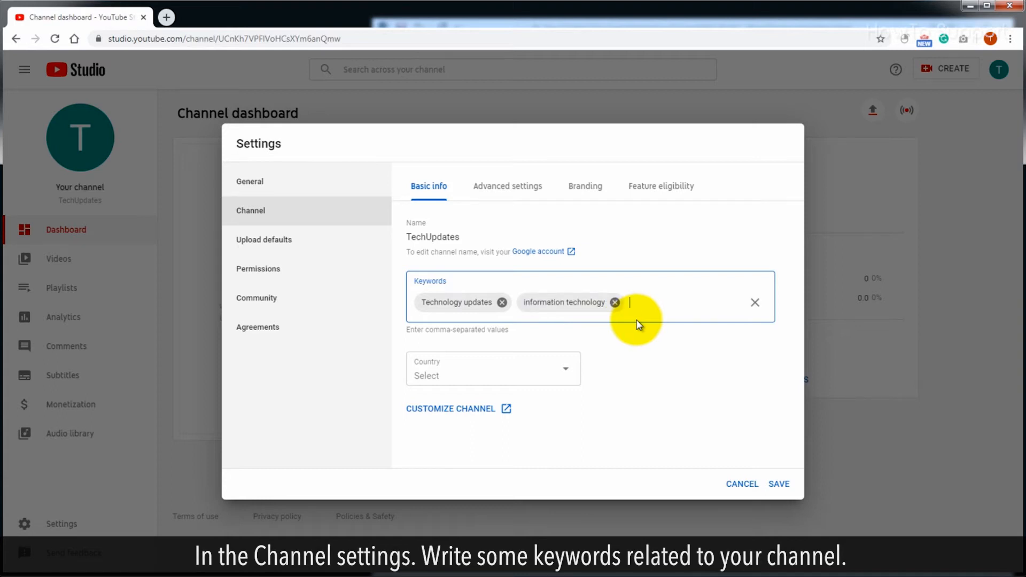
pyautogui.write('innovative technology')
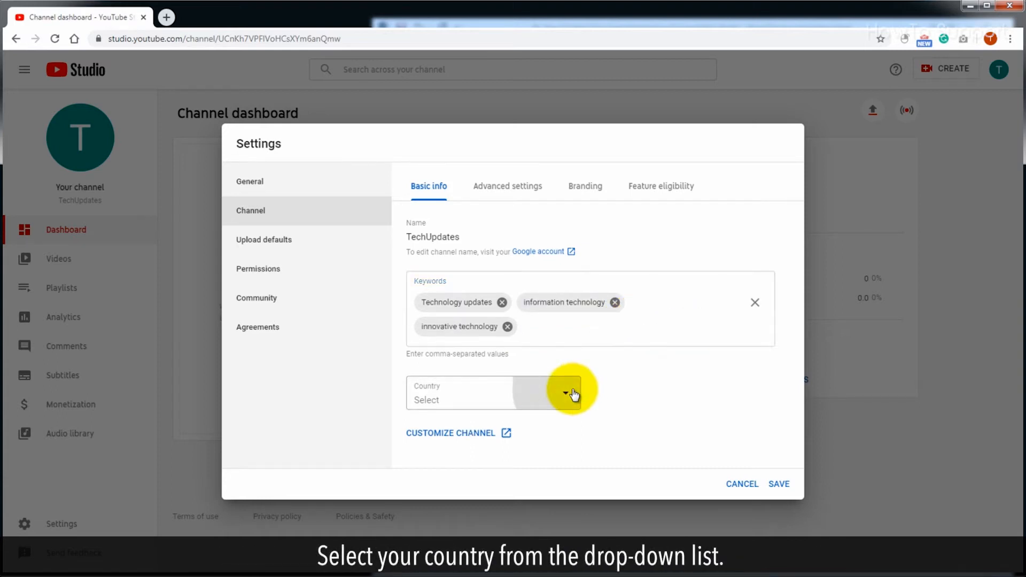
# Set the channel country to United States and open channel customization
pyautogui.click(566, 393)
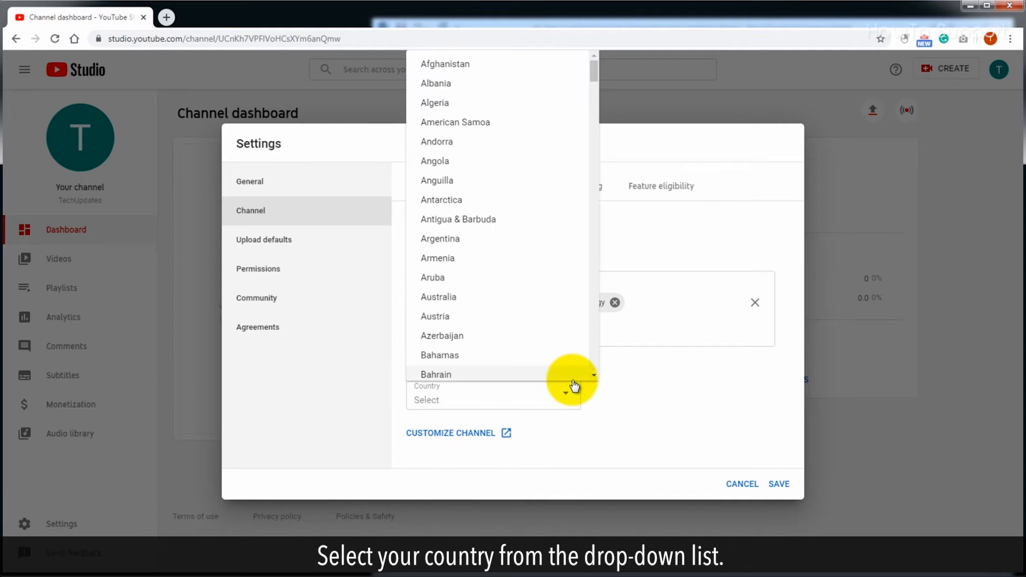
pyautogui.scroll(-3)
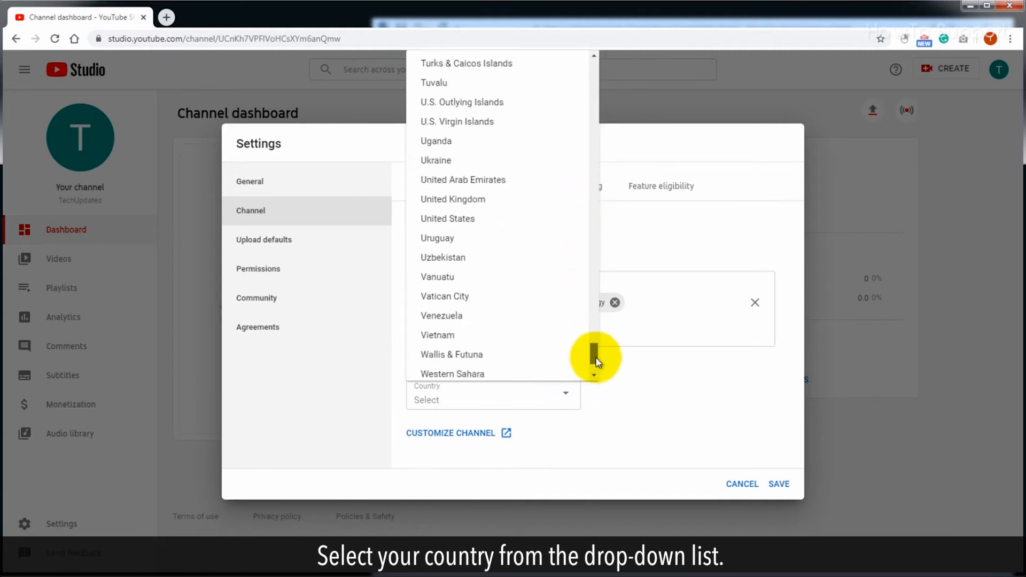
pyautogui.click(447, 218)
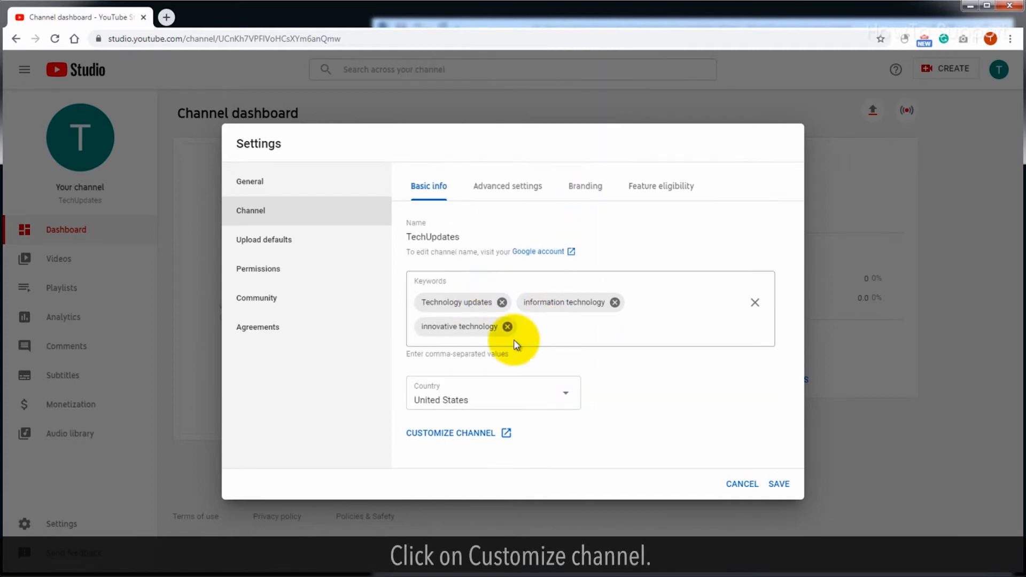
pyautogui.moveTo(455, 438)
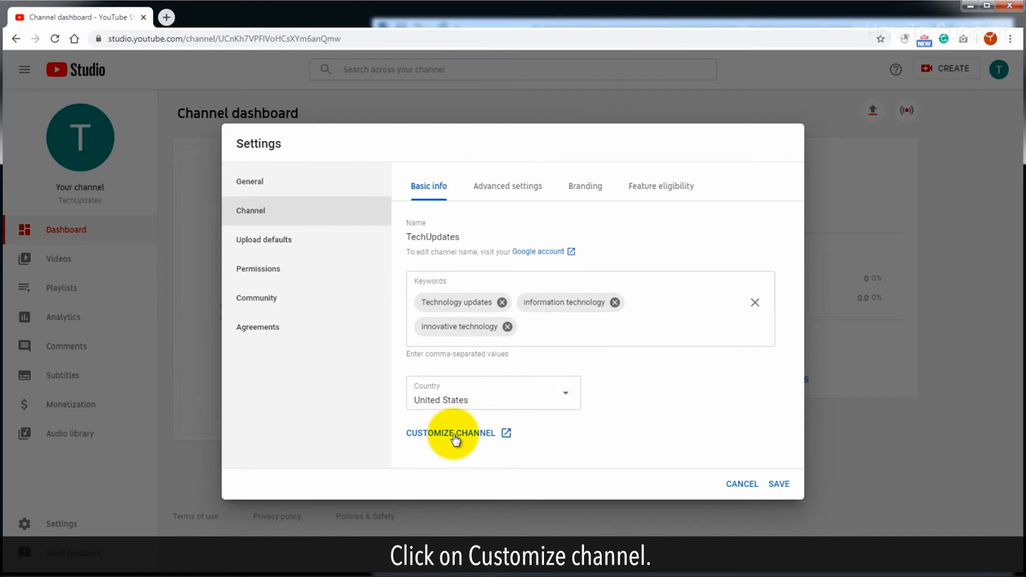
pyautogui.click(451, 432)
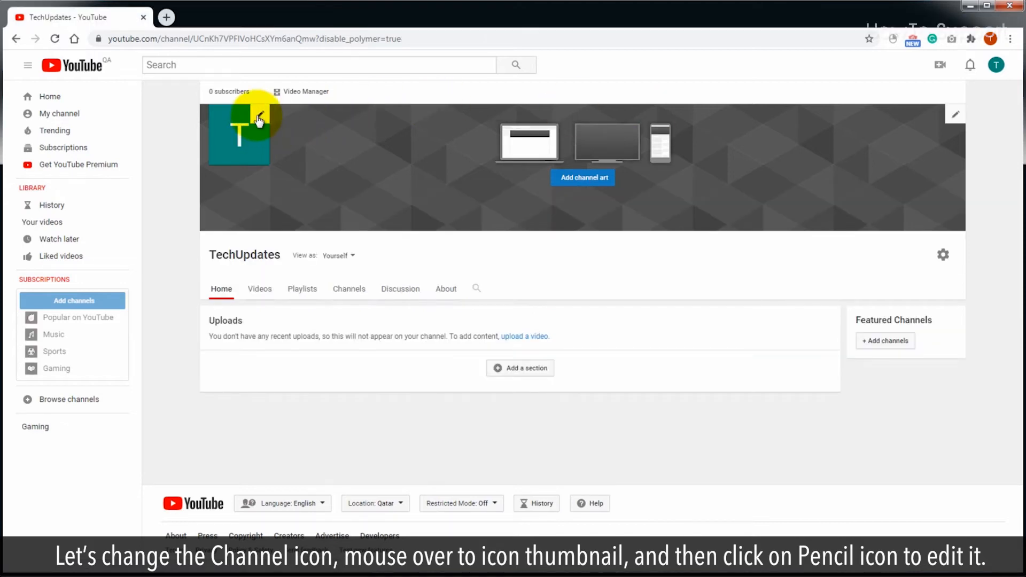
# Edit the channel icon, continuing to the linked account's photo editor
pyautogui.click(256, 120)
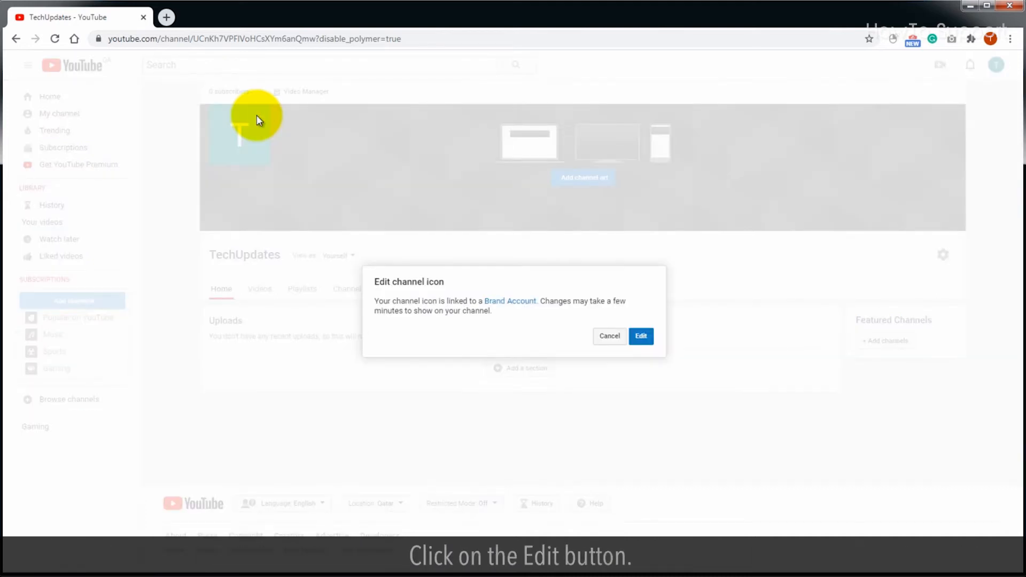
pyautogui.click(640, 336)
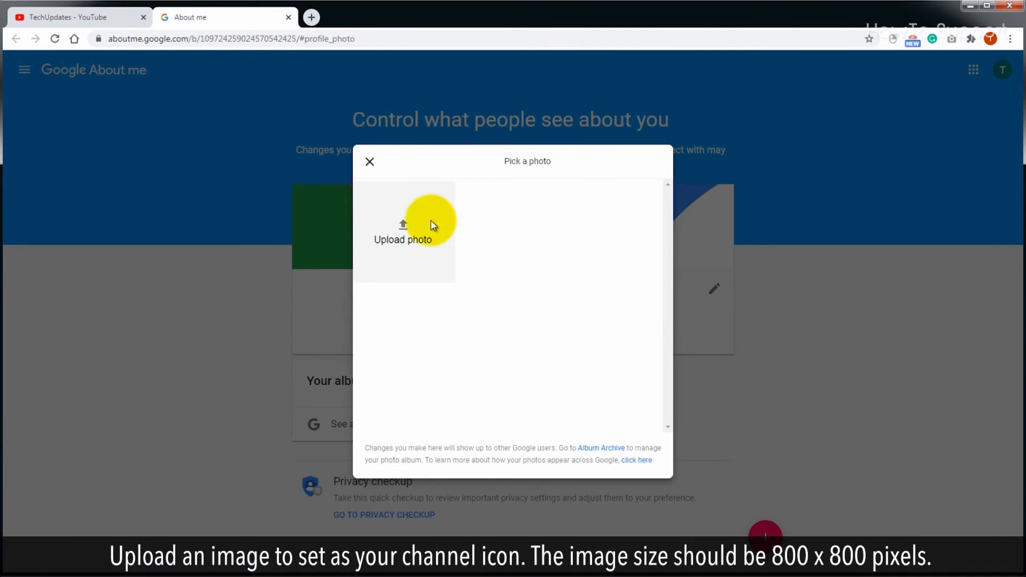
# Upload TechUpdates-Logo.jpg from Sample Pictures as the profile photo
pyautogui.click(403, 232)
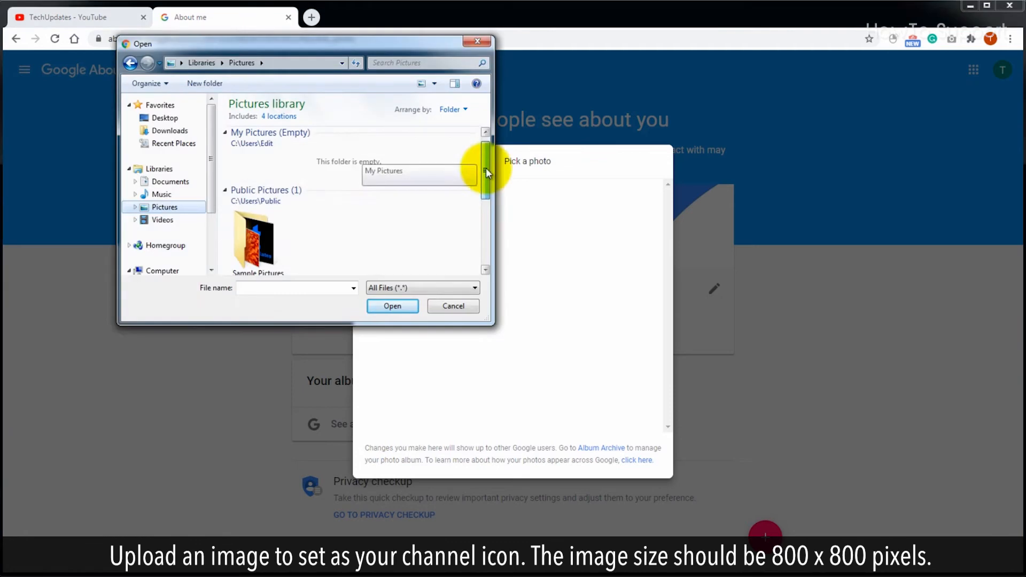
pyautogui.doubleClick(257, 236)
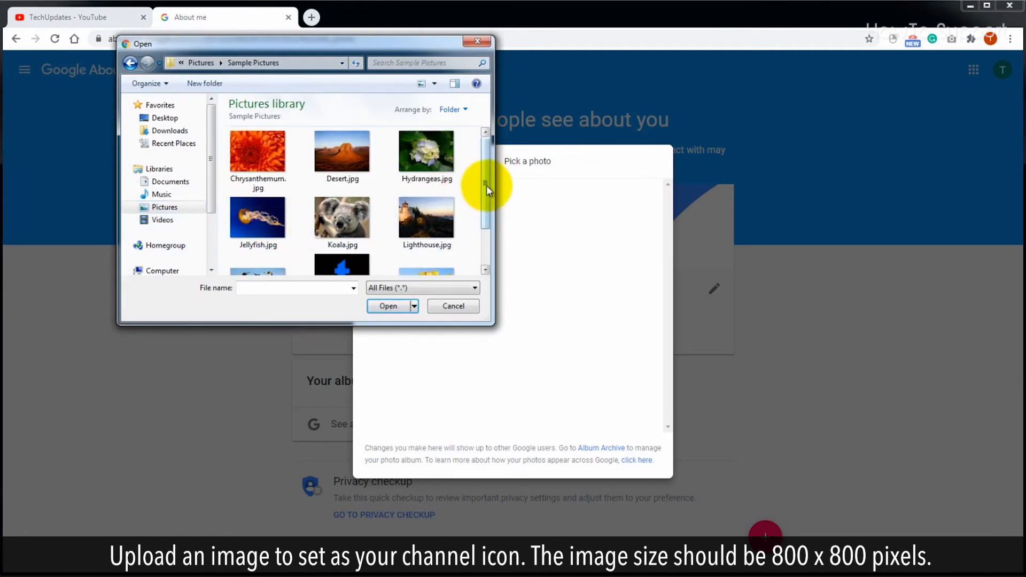
pyautogui.click(342, 232)
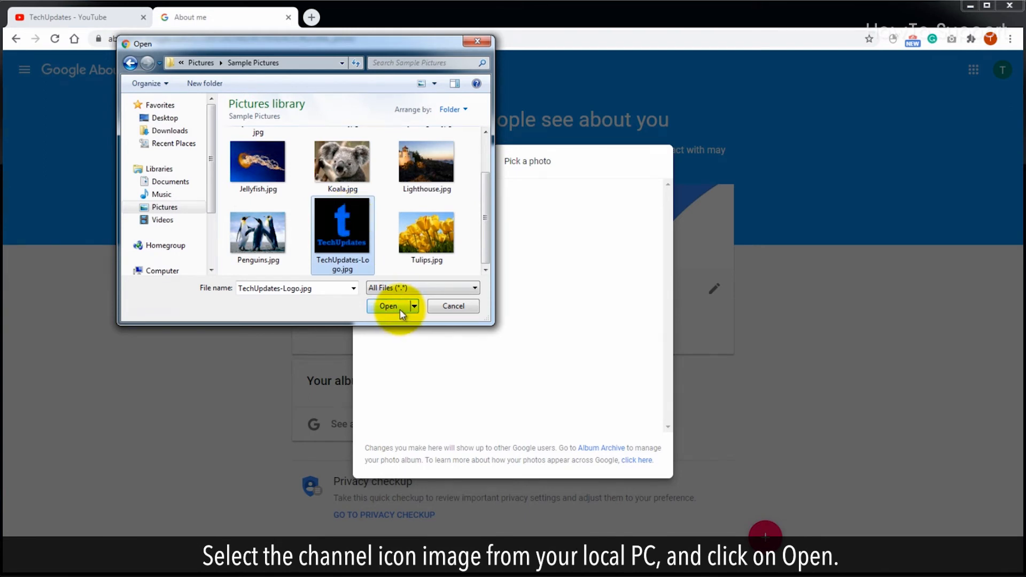
pyautogui.click(387, 305)
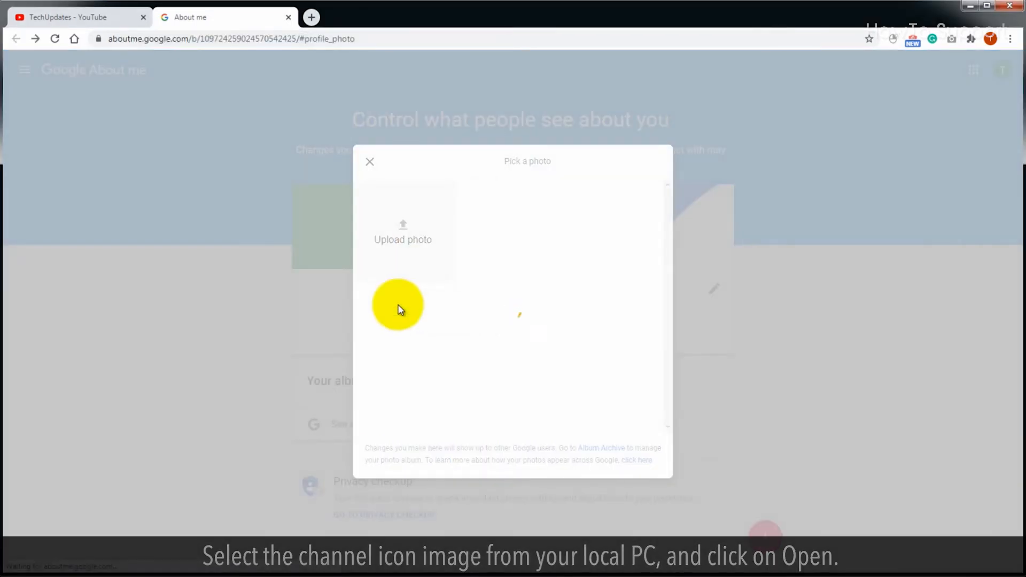
pyautogui.click(402, 233)
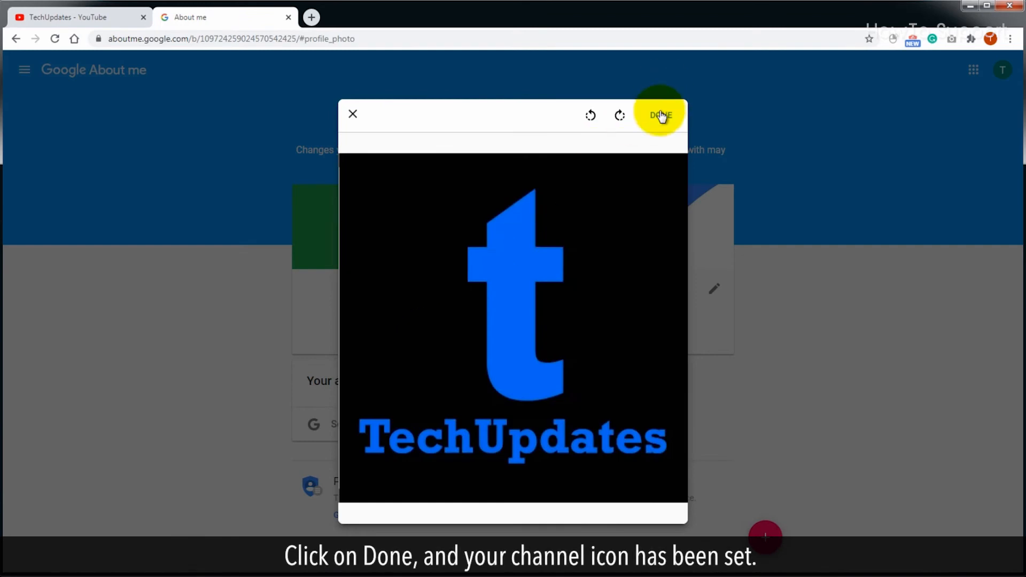
pyautogui.click(659, 114)
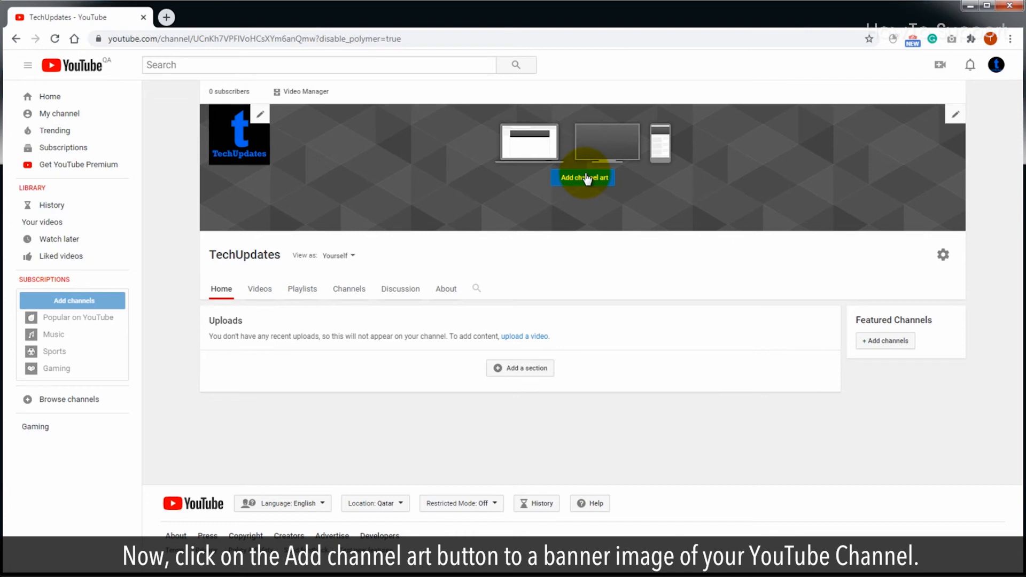
# Upload TechUpdates-Channel-Art.jpg from the computer as the channel art
pyautogui.click(582, 177)
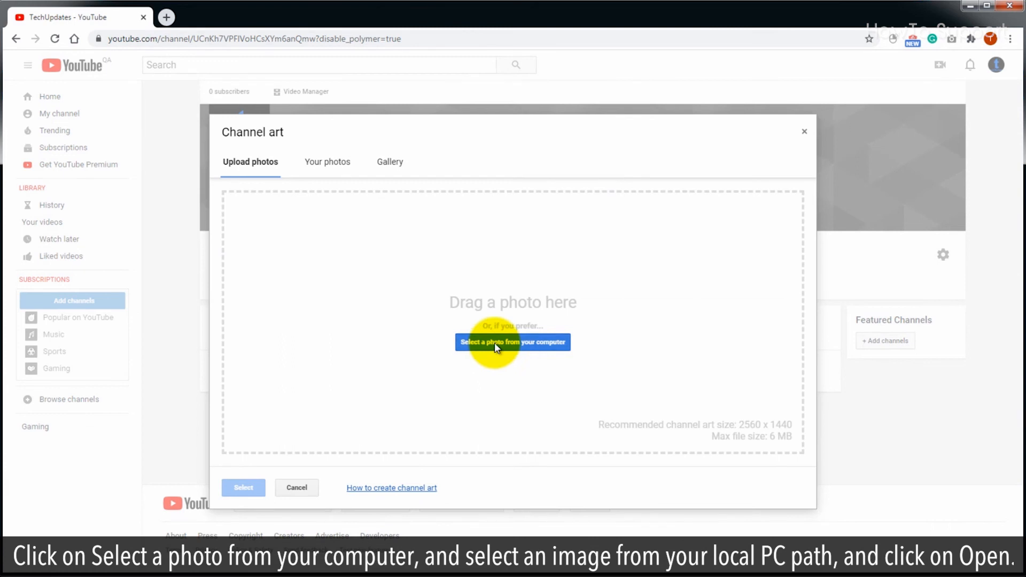
pyautogui.click(512, 341)
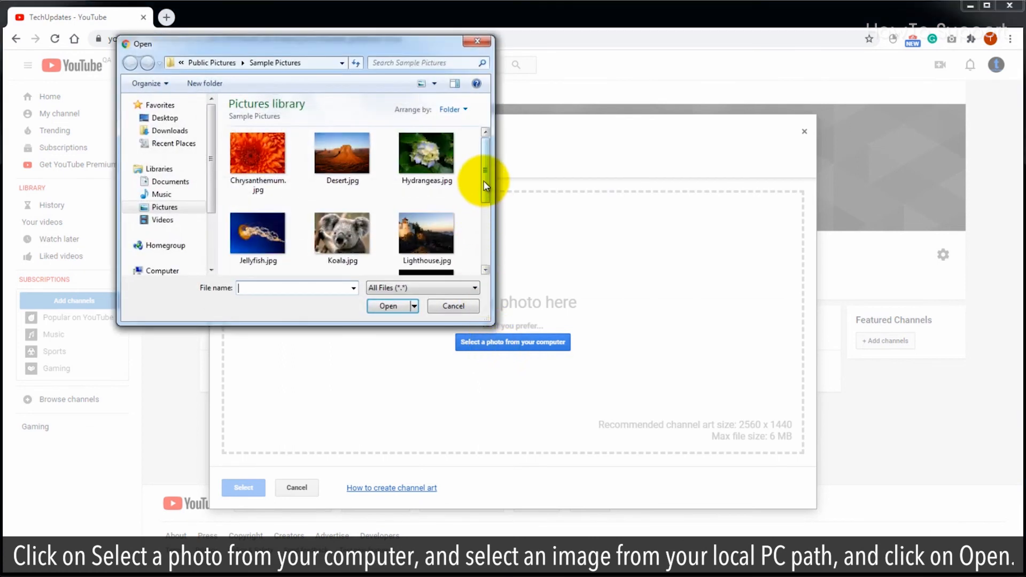
pyautogui.scroll(-3)
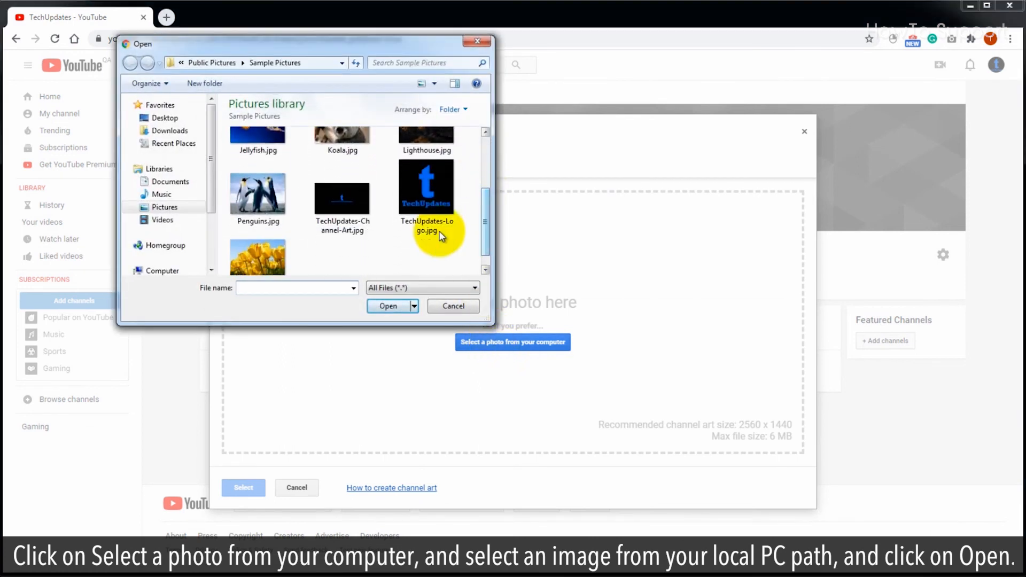
pyautogui.click(342, 190)
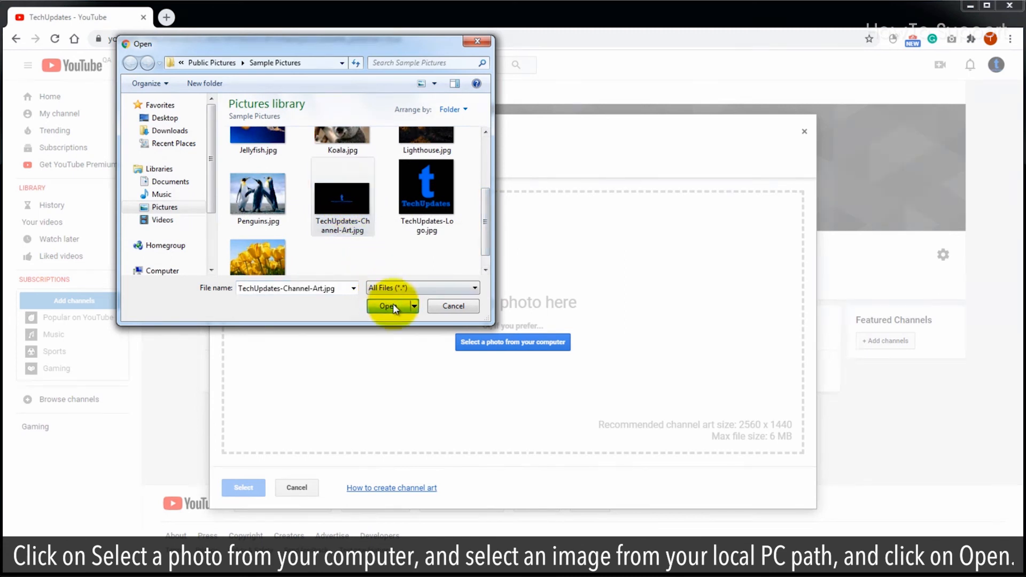
pyautogui.click(388, 305)
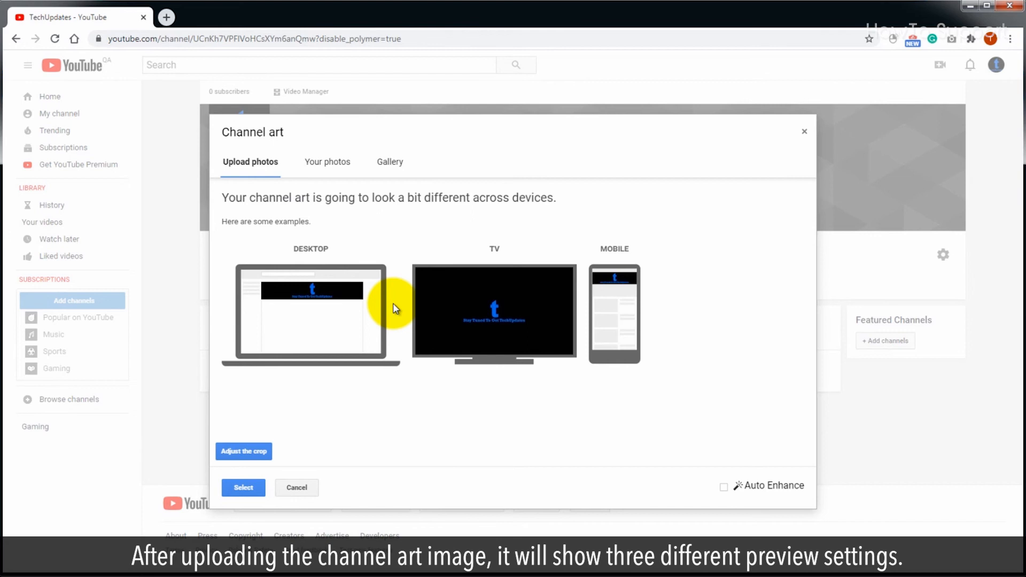
pyautogui.moveTo(393, 307)
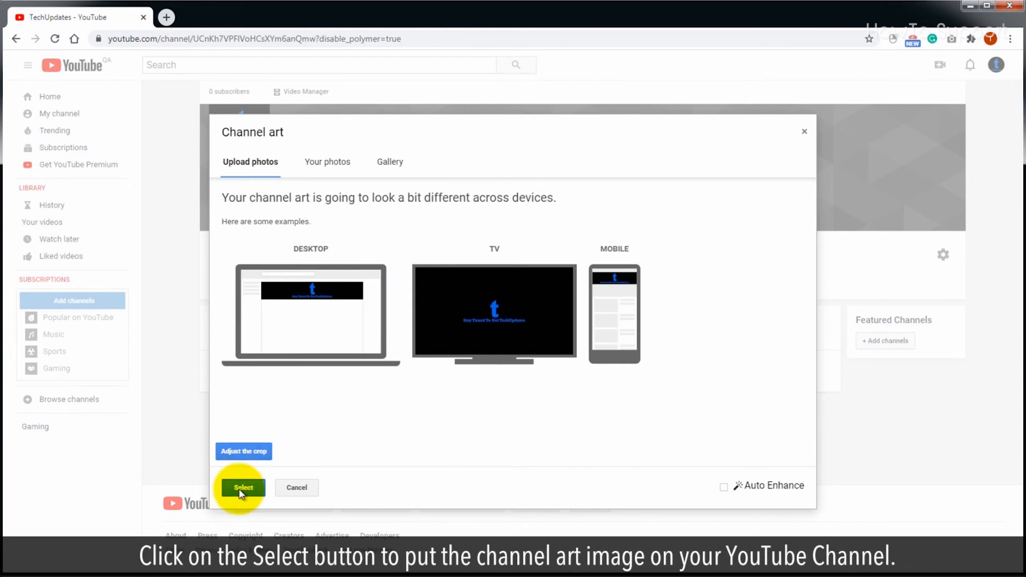
# Apply the 'Stay Tuned To Get TechUpdates' banner from the Channel art preview
pyautogui.click(242, 488)
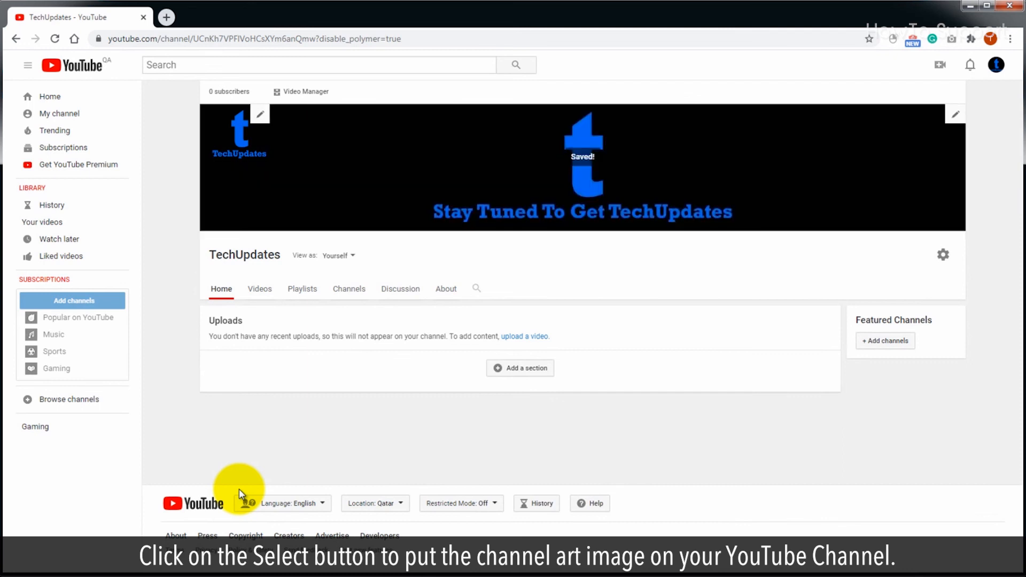
pyautogui.moveTo(658, 330)
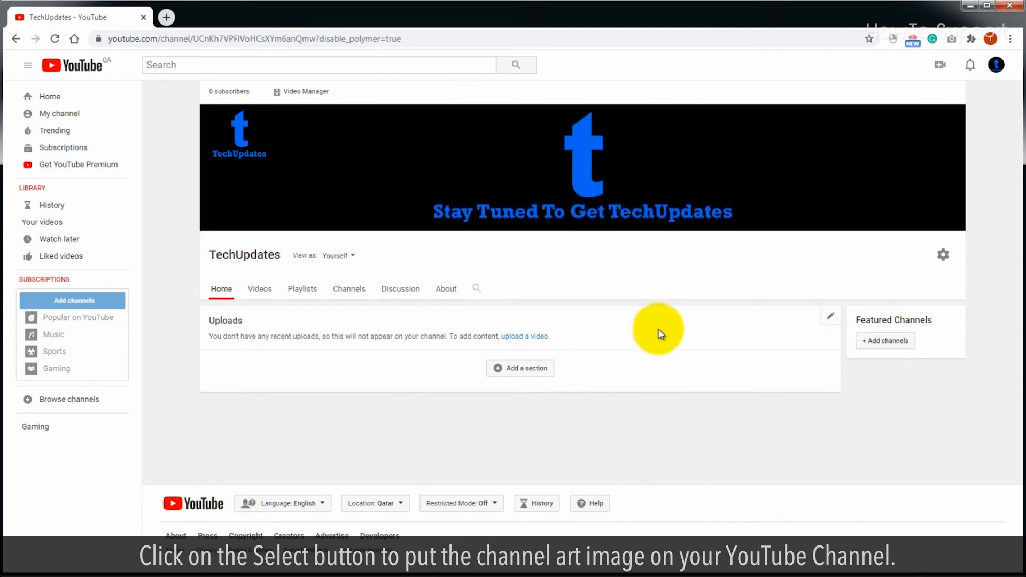
pyautogui.moveTo(664, 285)
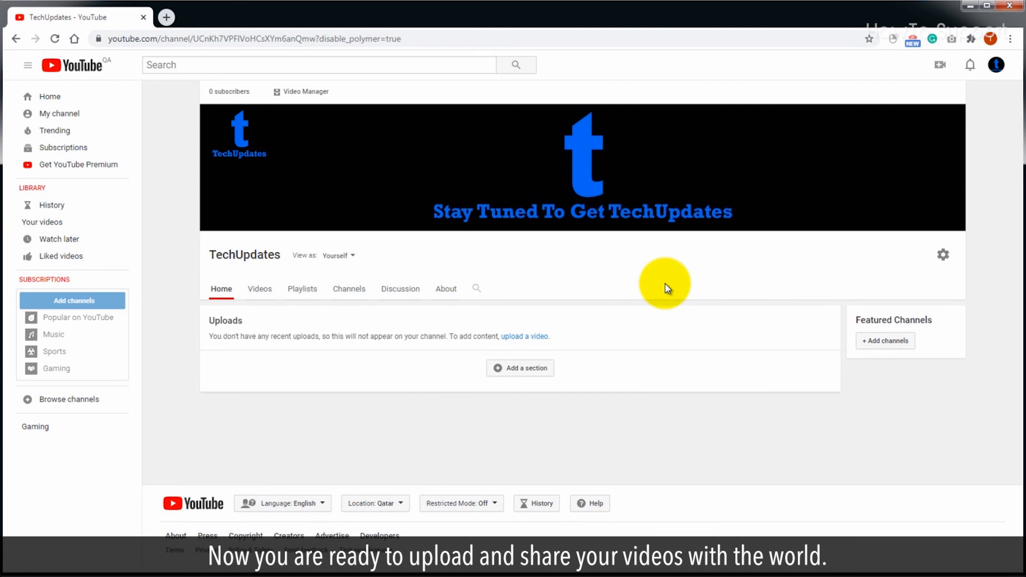